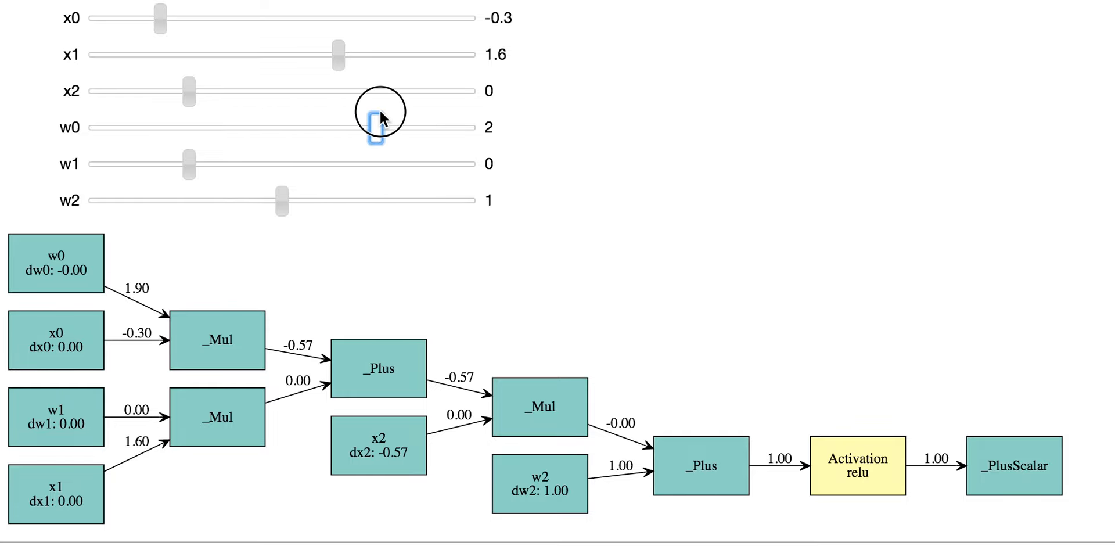
Step: Move the w1 slider to -0.4 and then to 1.4, watching the gradients update
left_click_drag(186, 165, 146, 164)
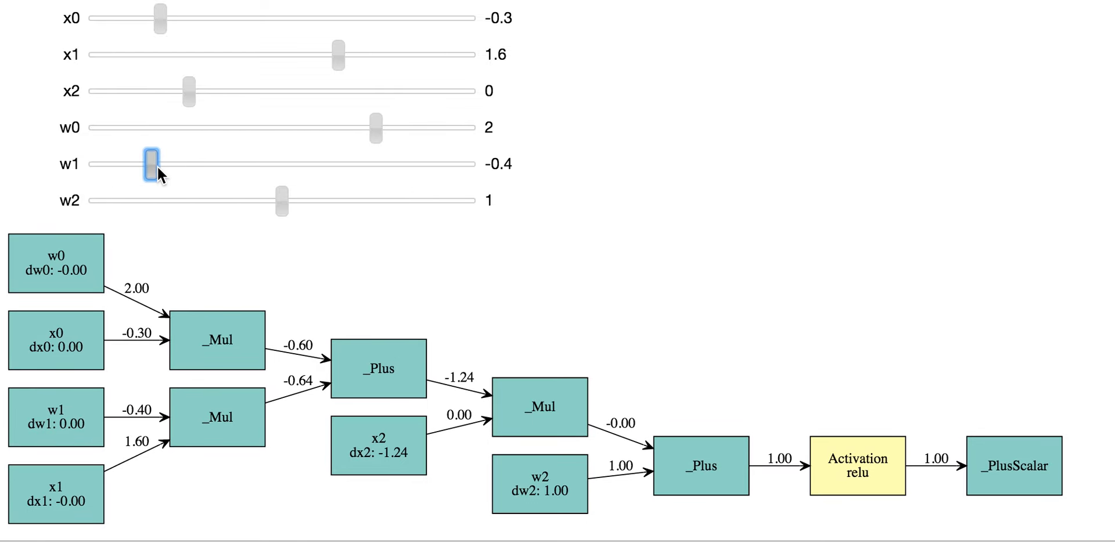
left_click_drag(145, 164, 317, 164)
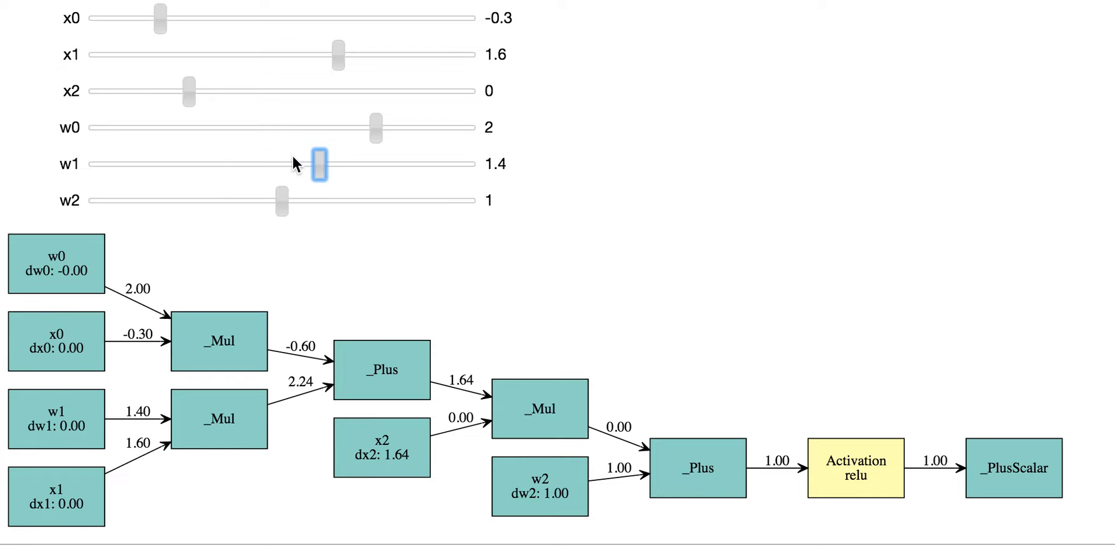
scroll("down", 3)
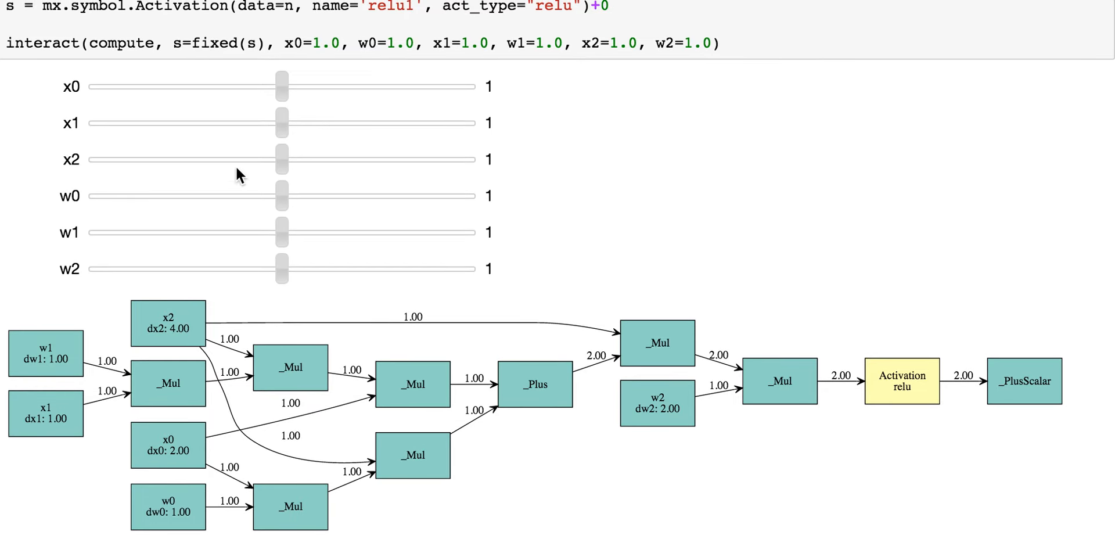
mouse_move(148, 343)
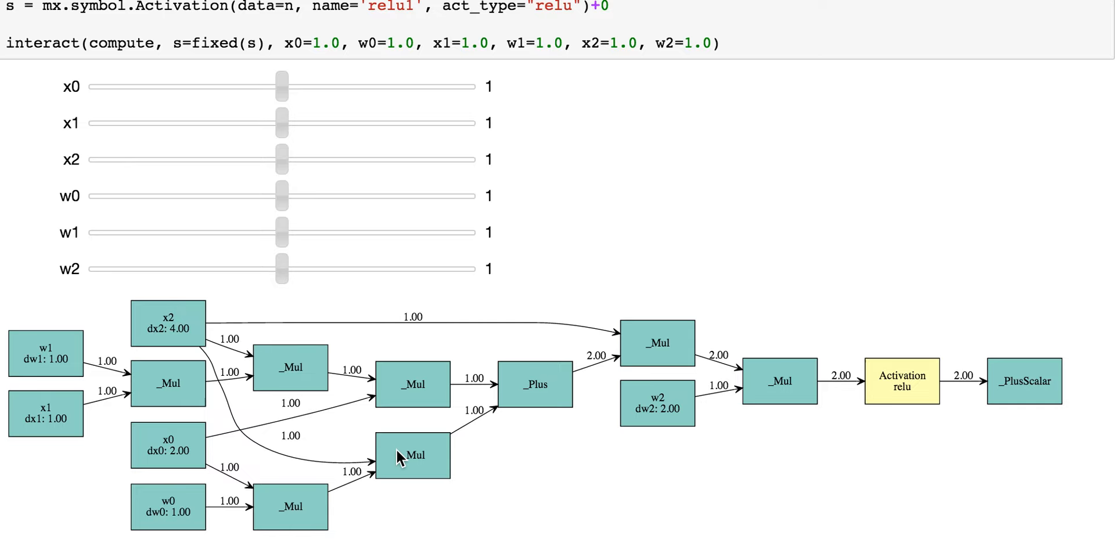
mouse_move(402, 456)
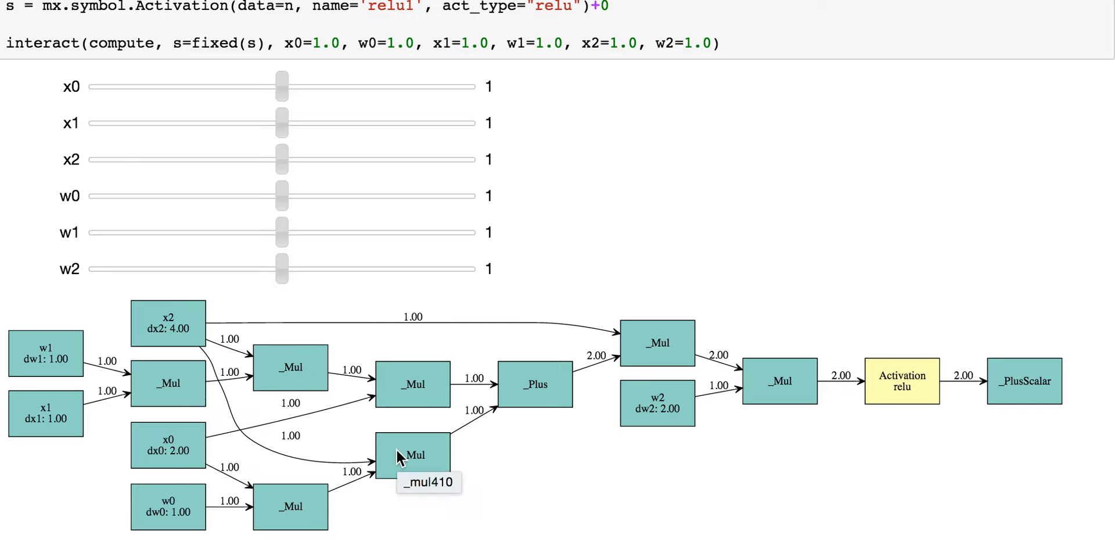
mouse_move(333, 468)
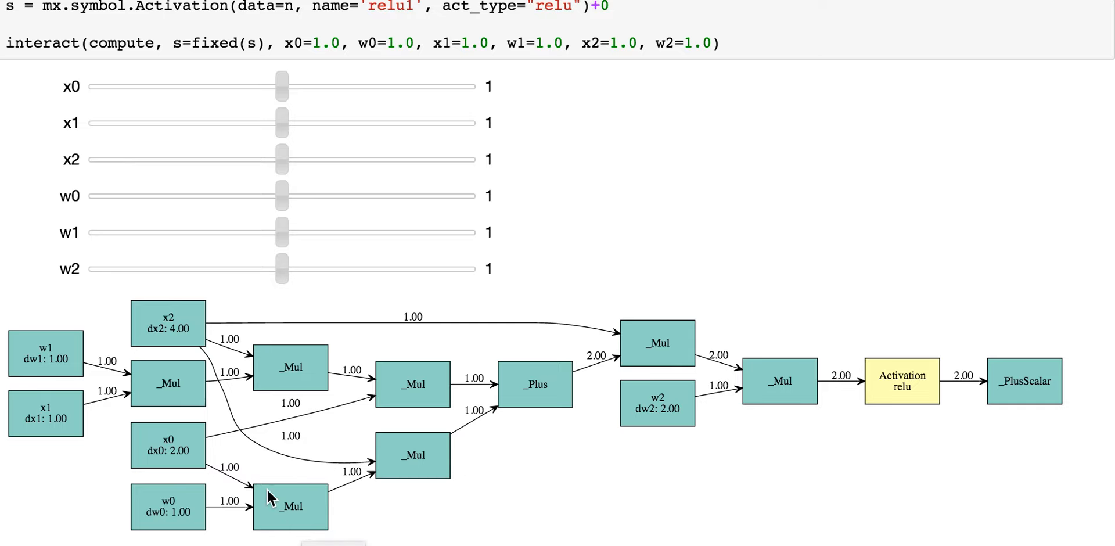
mouse_move(260, 519)
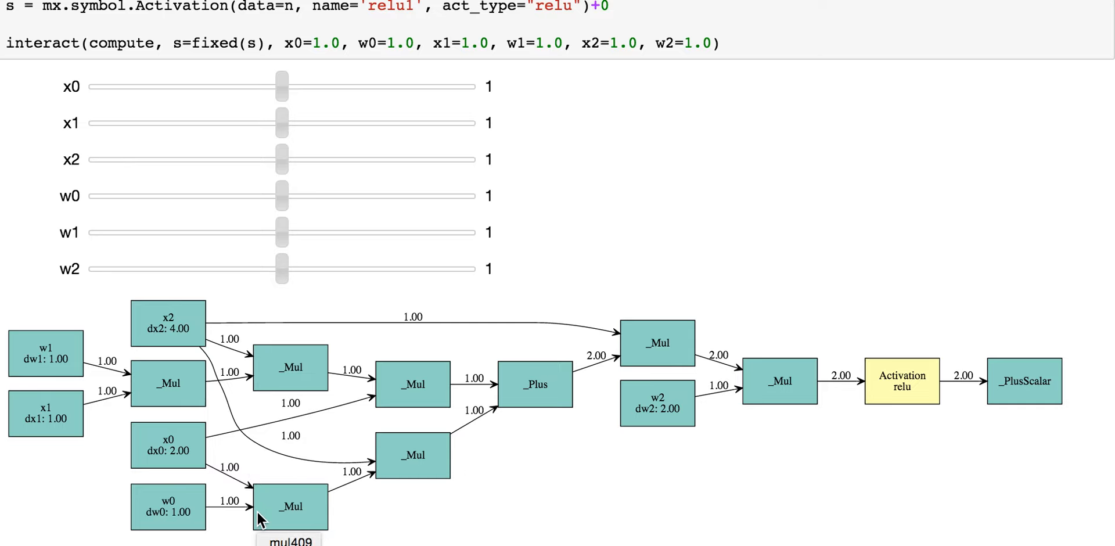
mouse_move(524, 375)
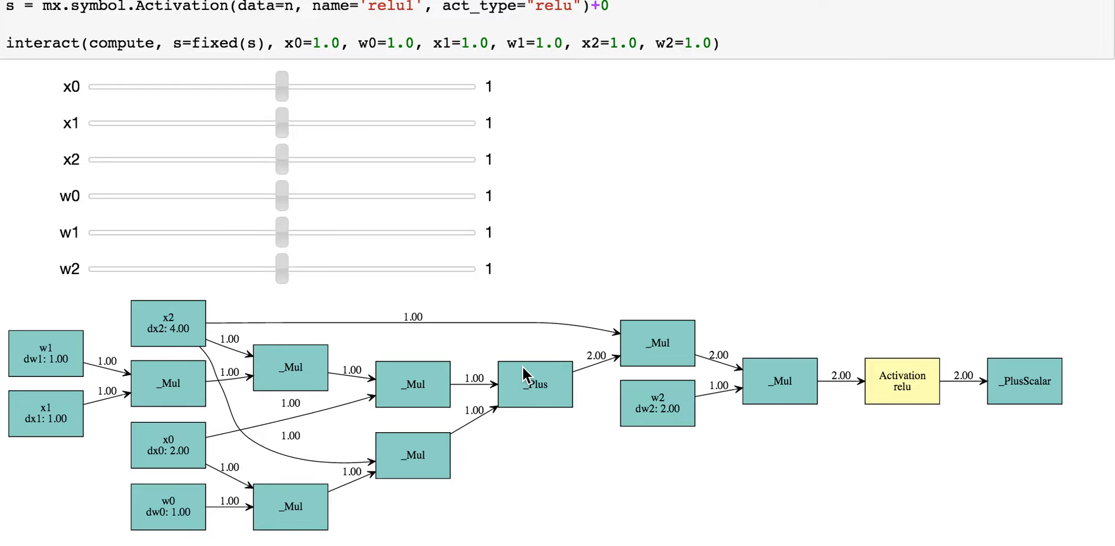
mouse_move(282, 196)
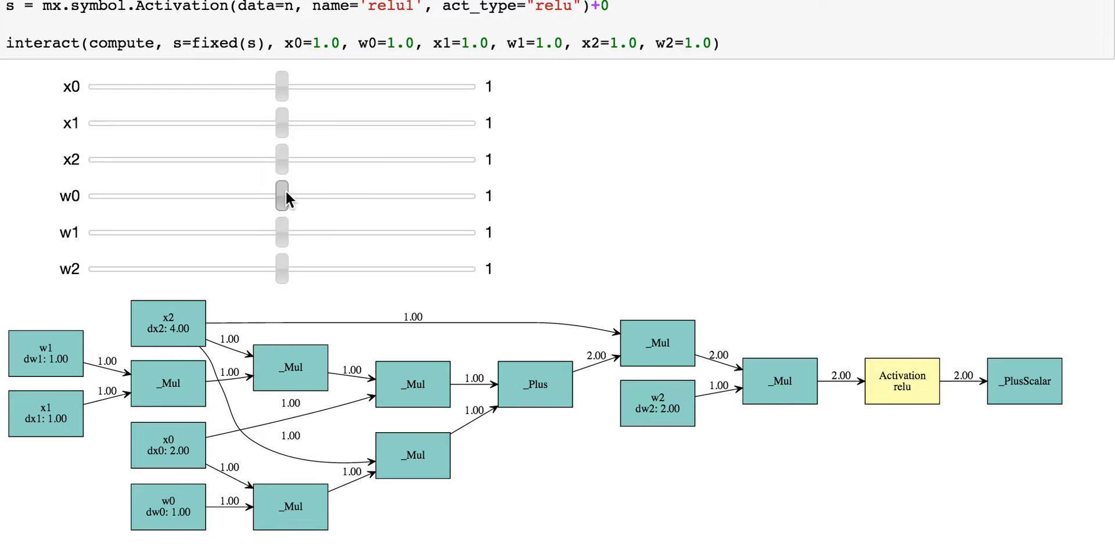
Step: Raise w0 to 2.1 and lower w2 to 0.3 and x1 to 0.1
left_click_drag(282, 196, 384, 226)
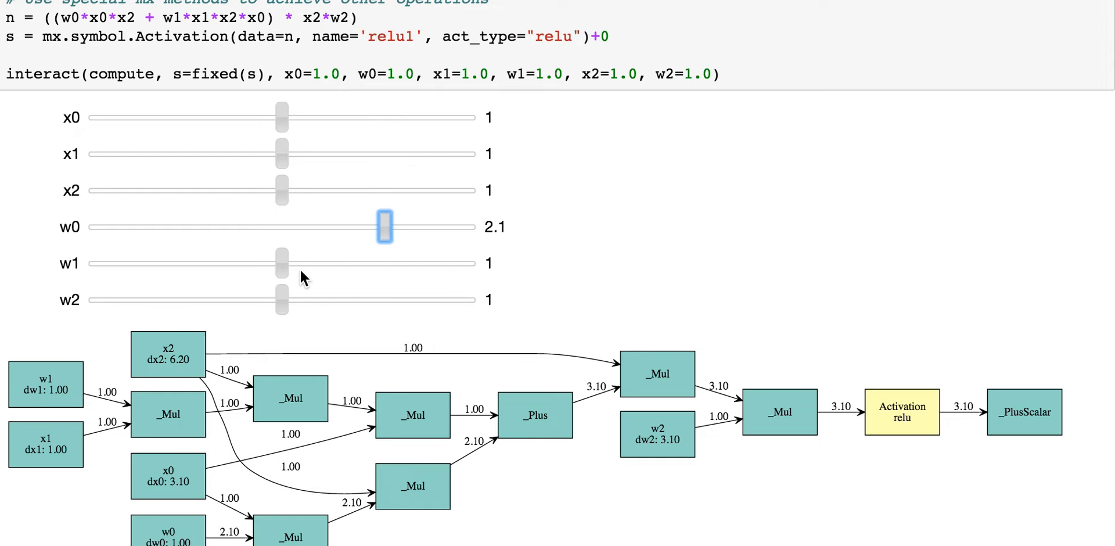
left_click_drag(282, 299, 215, 299)
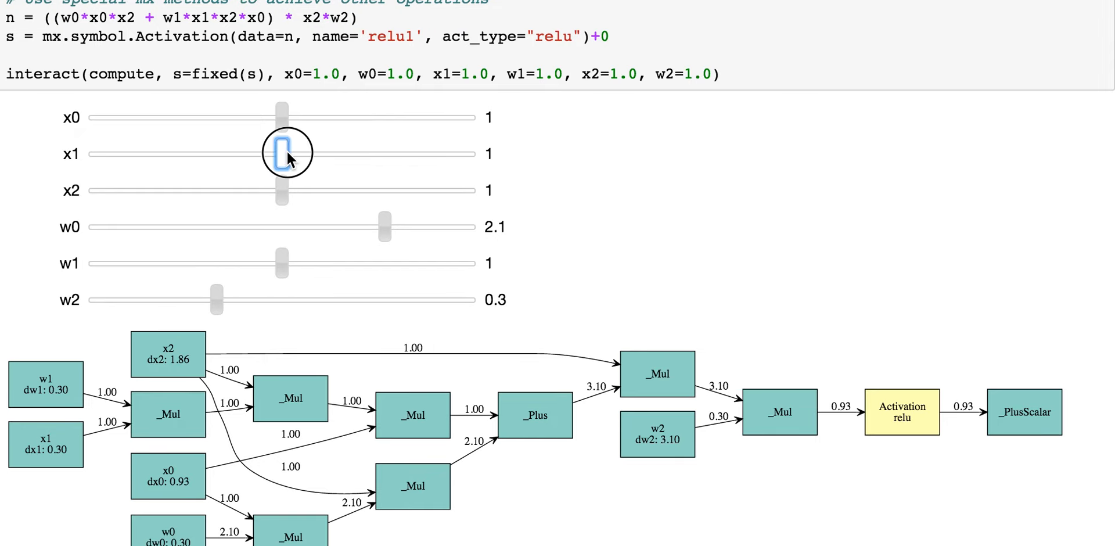
left_click_drag(283, 153, 206, 153)
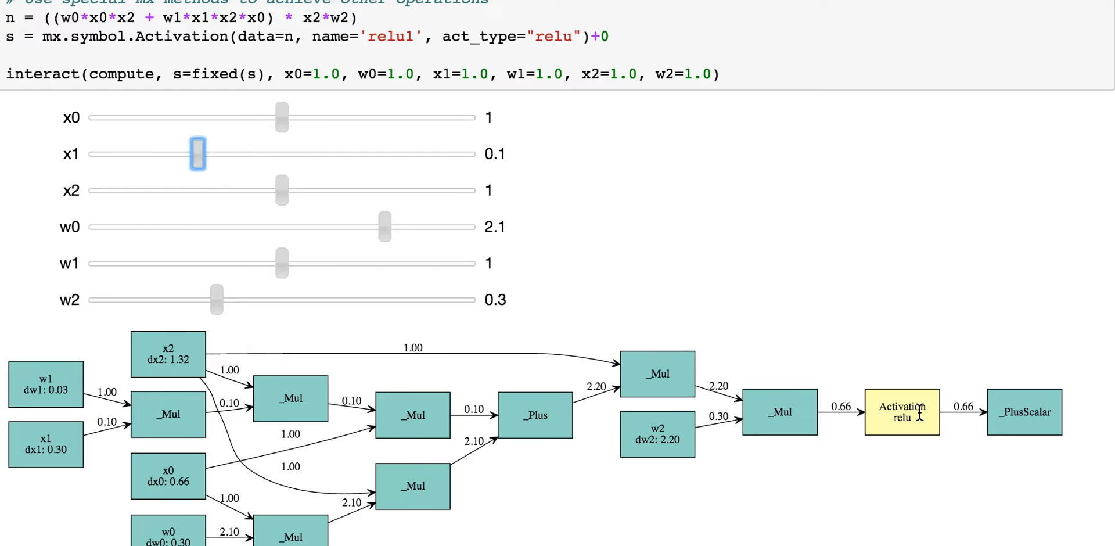
mouse_move(306, 165)
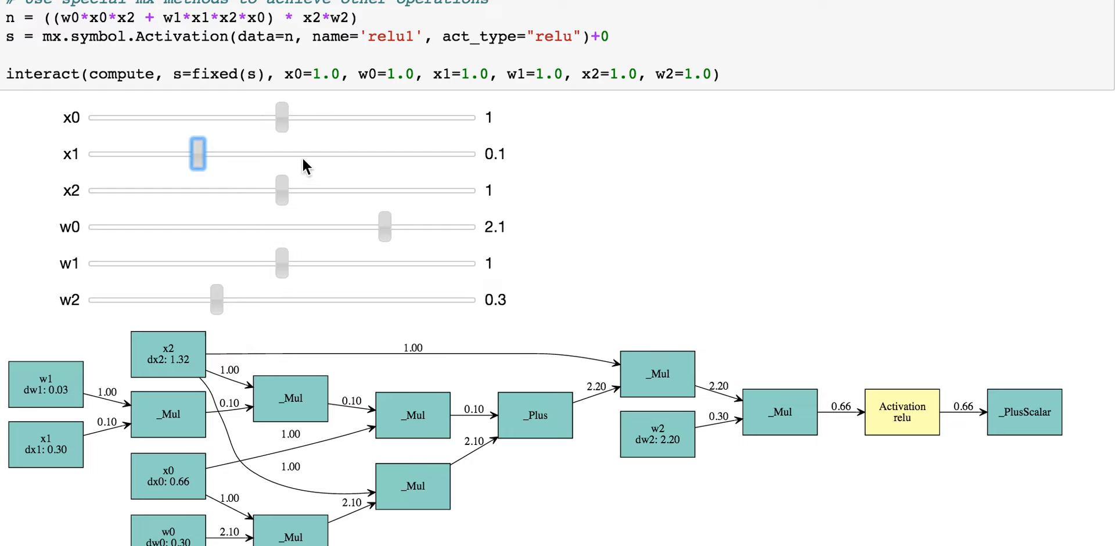
Step: Sweep x0 between 0 and 0.3, settling at 0.2, then set x2 to 0.6 and x1 to 1.2
left_click_drag(280, 118, 219, 117)
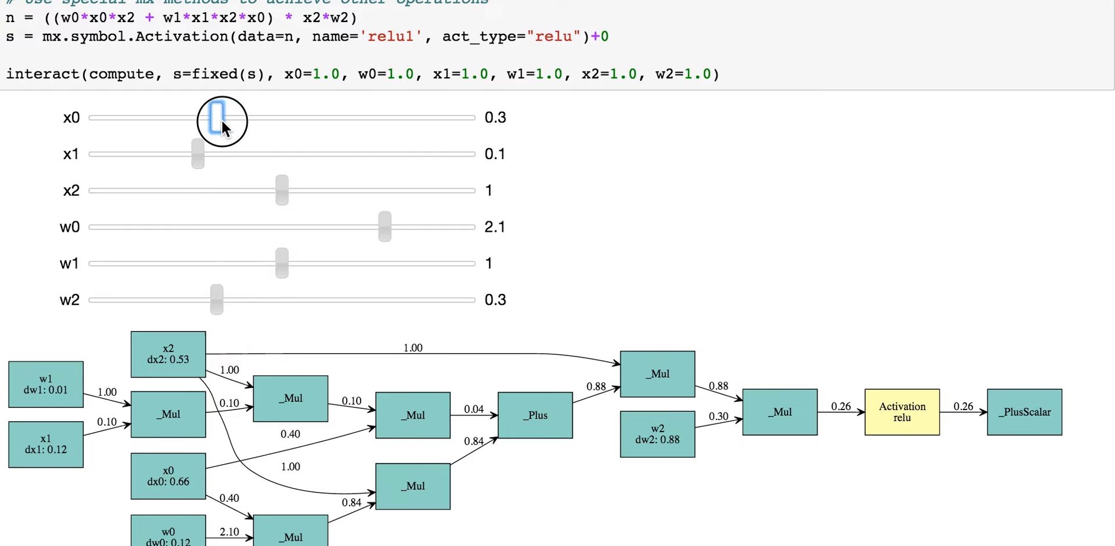
left_click_drag(220, 118, 195, 118)
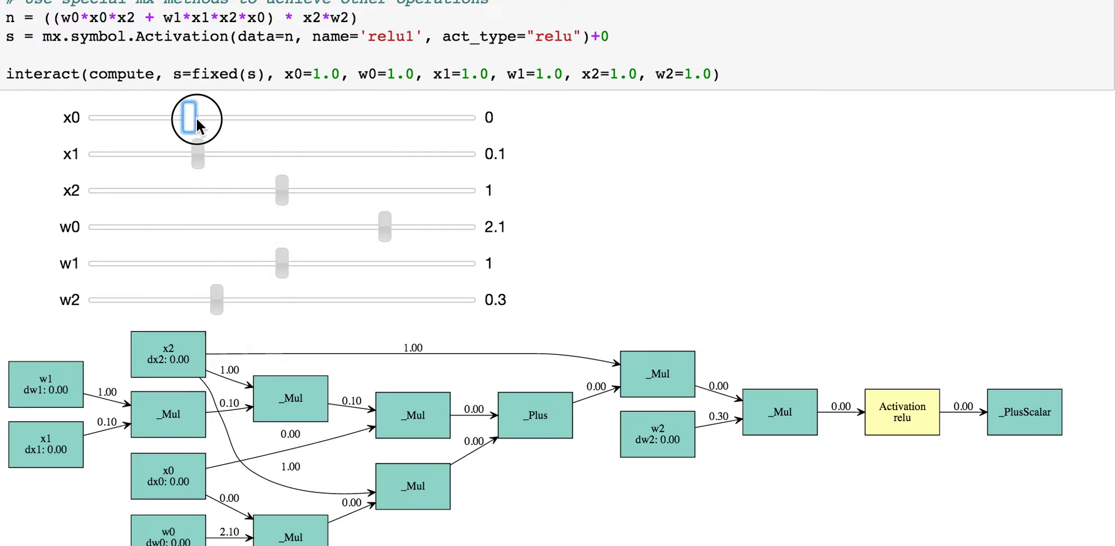
left_click_drag(187, 118, 205, 118)
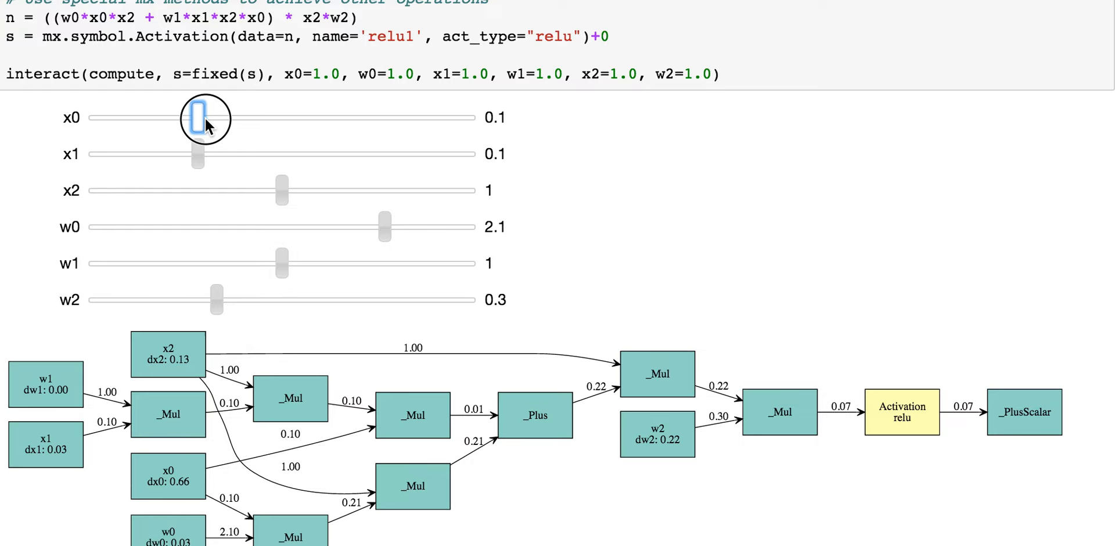
left_click_drag(208, 117, 198, 118)
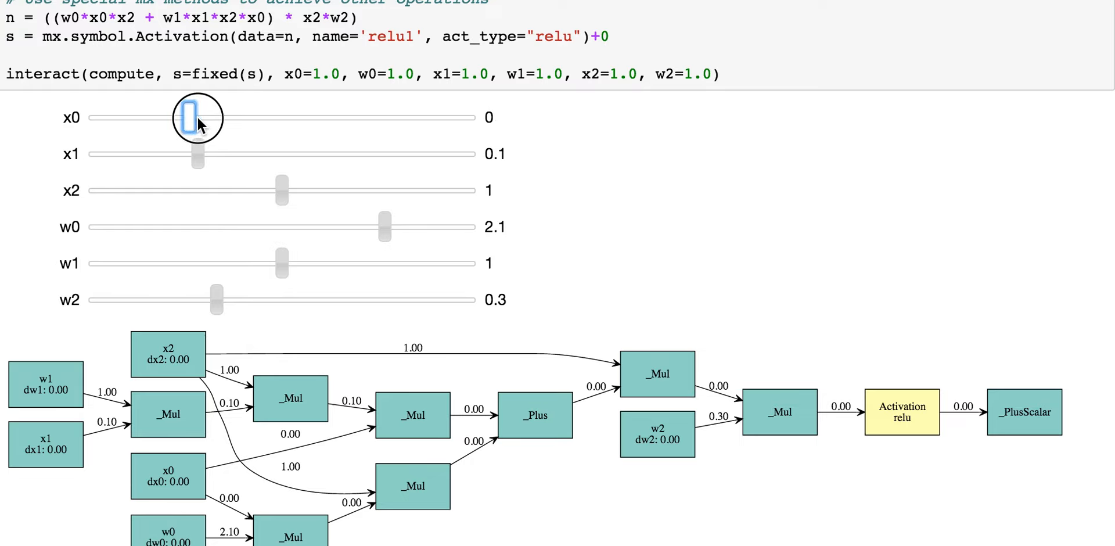
left_click_drag(197, 117, 181, 117)
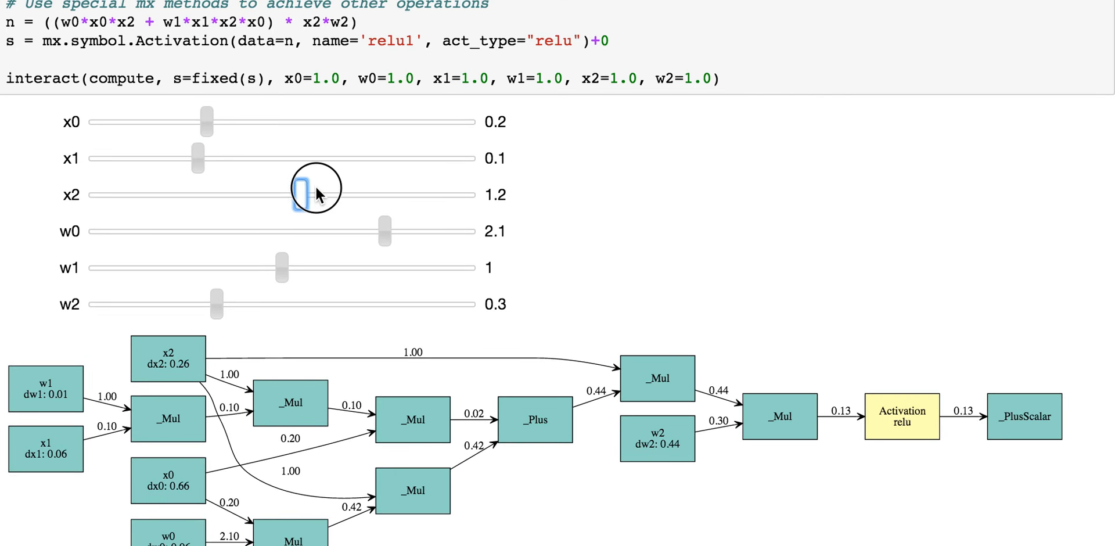
left_click_drag(302, 196, 337, 195)
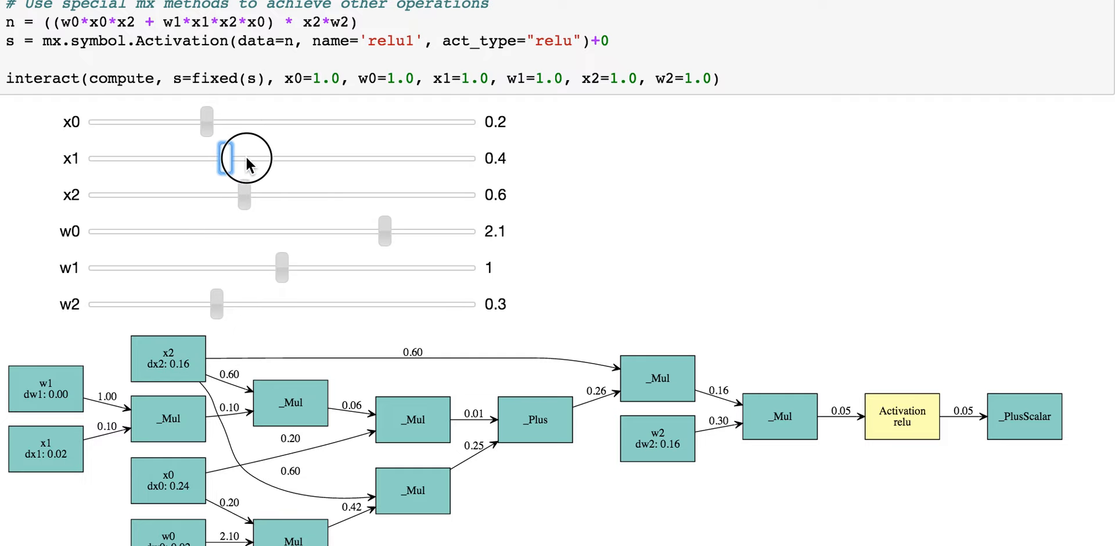
left_click_drag(222, 158, 299, 158)
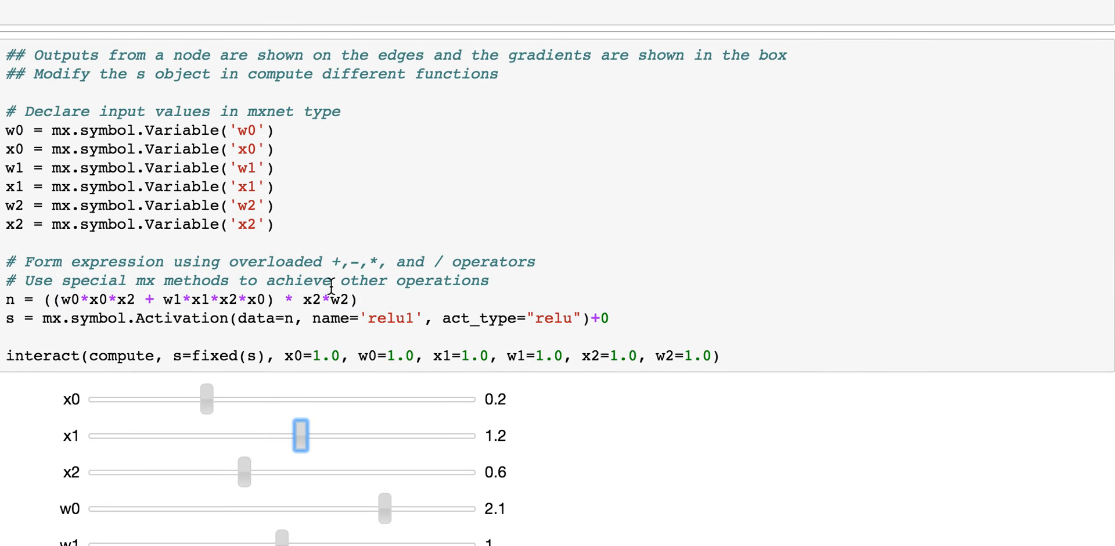
mouse_move(584, 318)
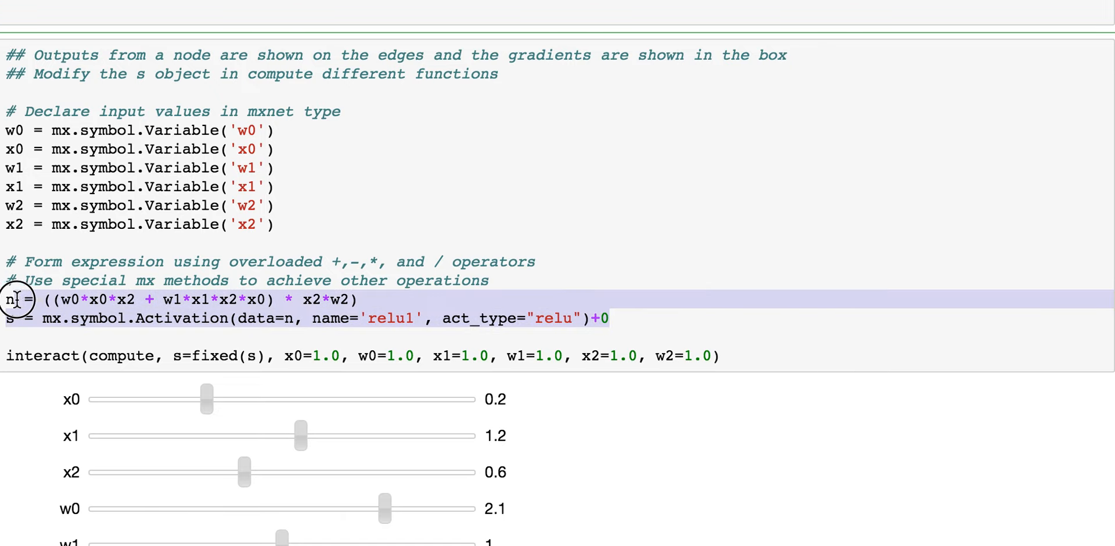
mouse_move(152, 310)
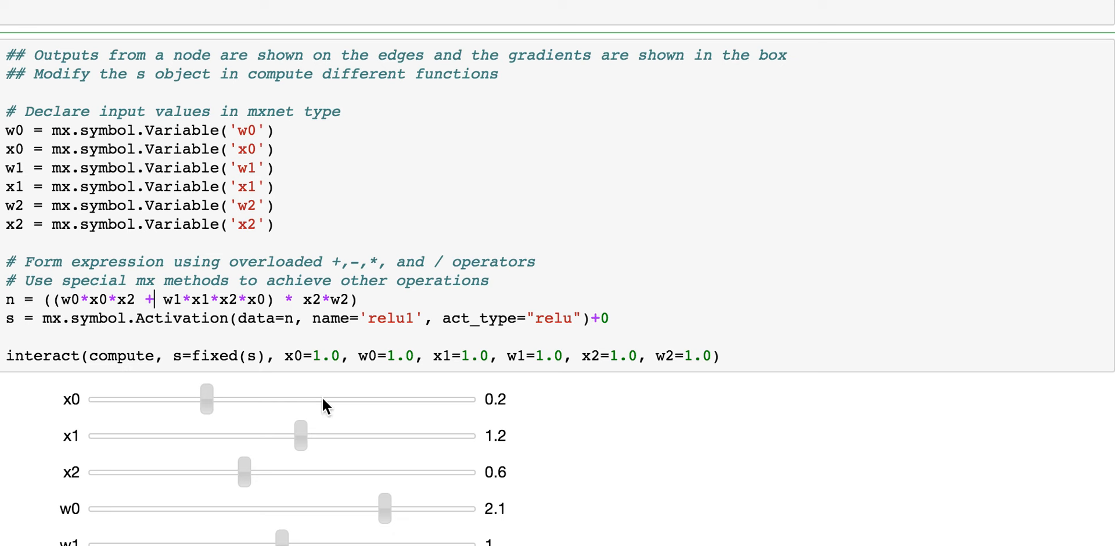
scroll("down", 3)
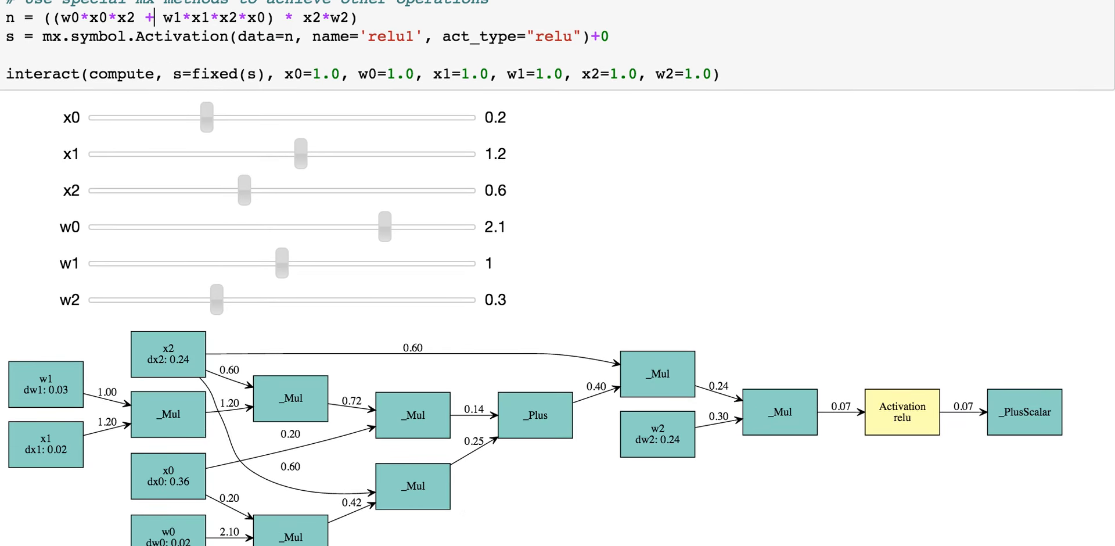